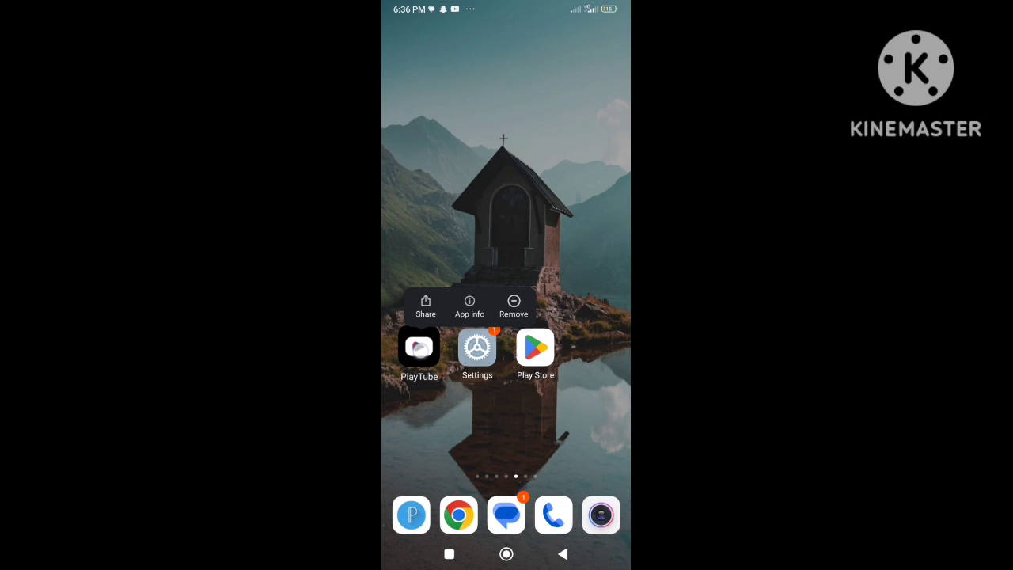
# - Wipe all of PlayTube's stored data from its App info page and confirm the permanent deletion
pyautogui.click(468, 304)
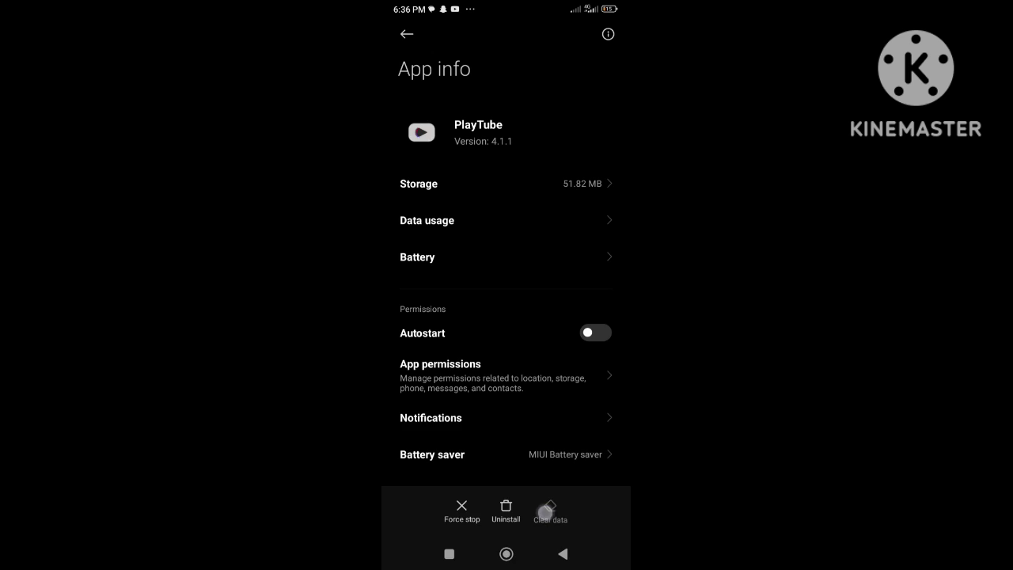
pyautogui.click(549, 508)
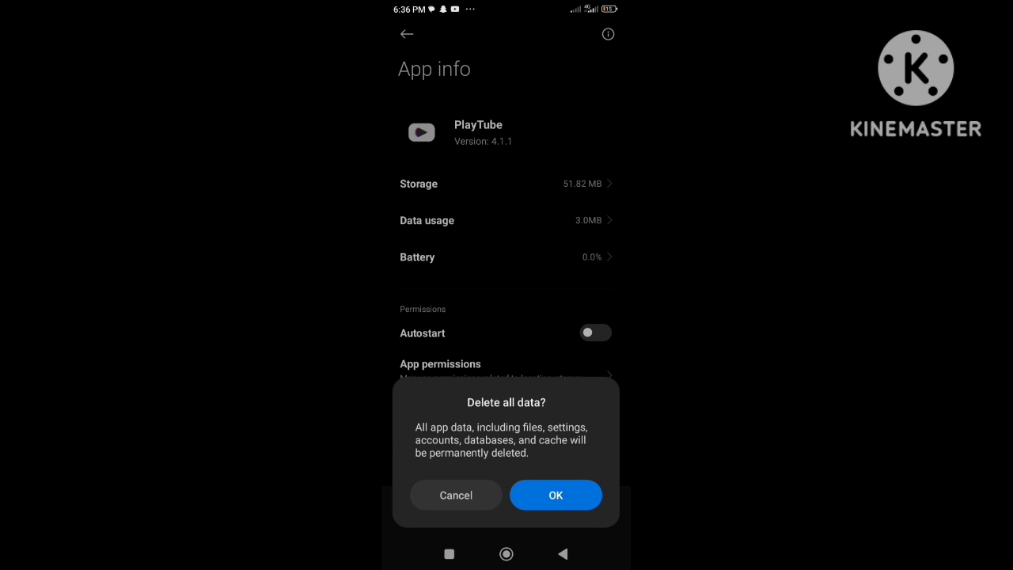
pyautogui.click(554, 494)
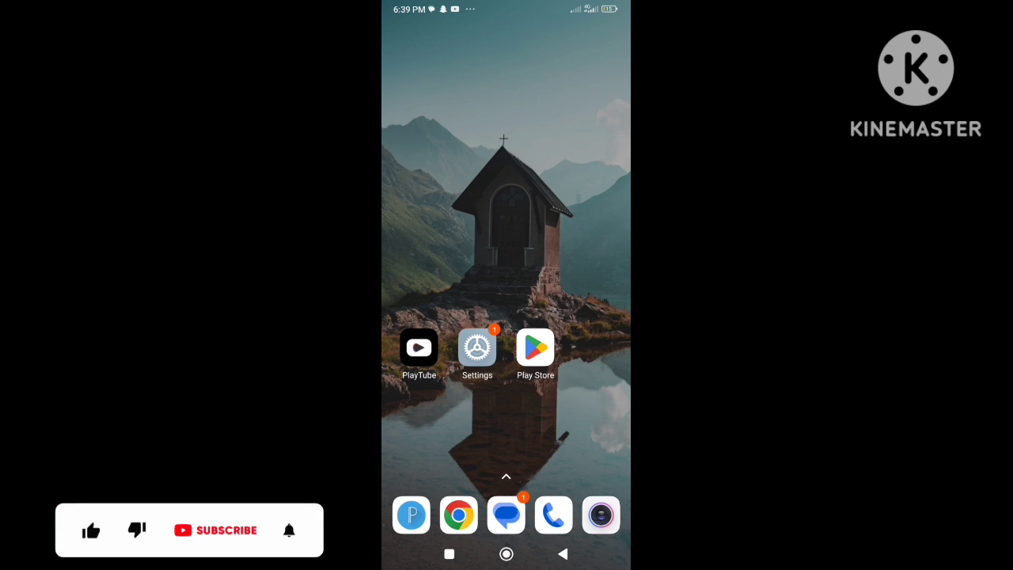
# - Leave App info and return to the home screen where PlayTube is still present
pyautogui.click(87, 535)
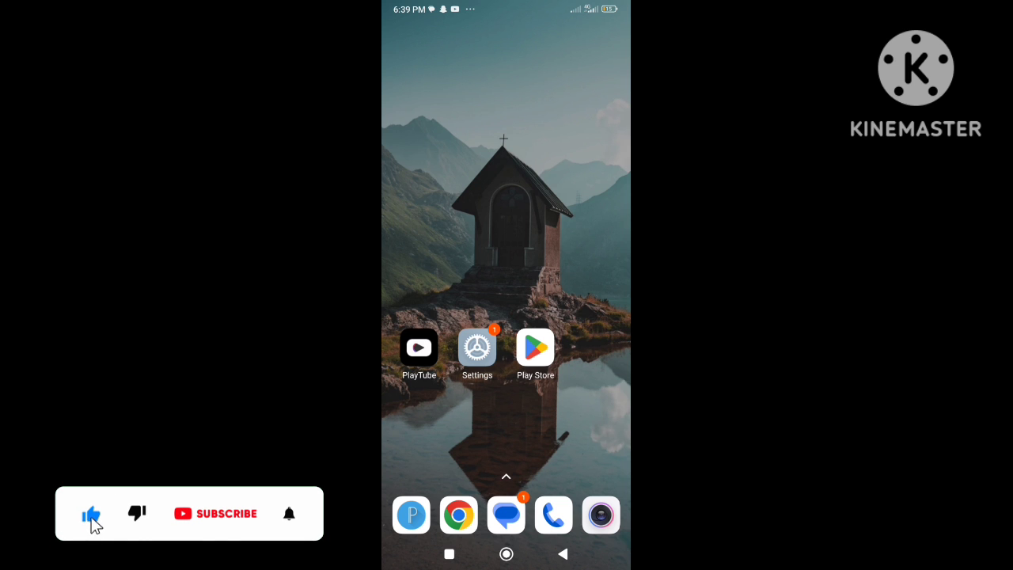